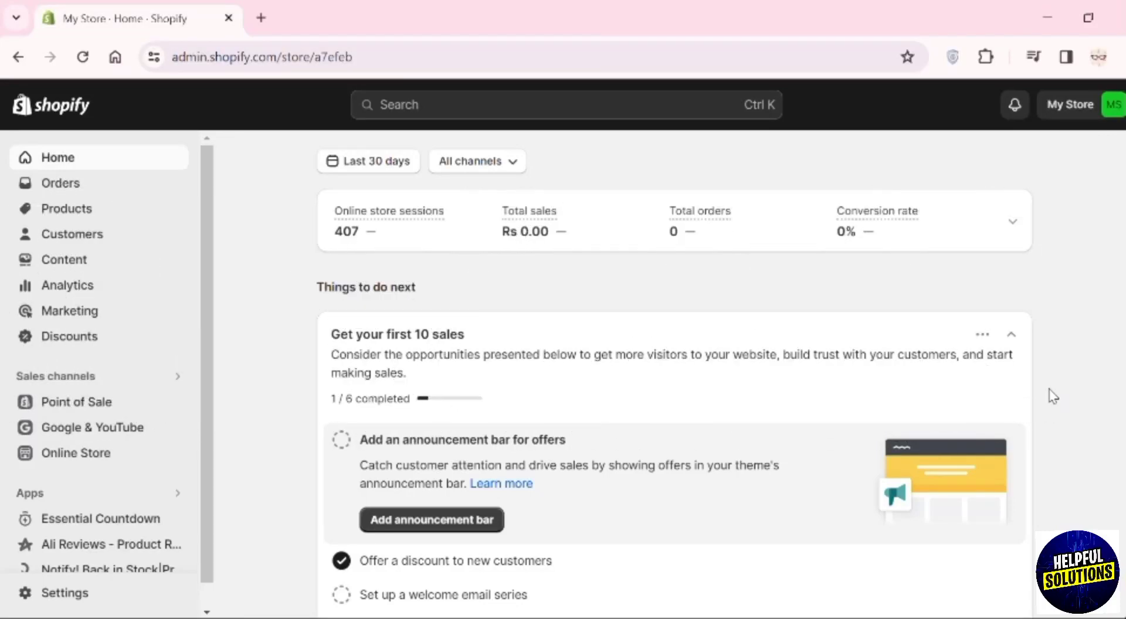
- Go to the store's Products list in the Shopify admin
left_click(66, 209)
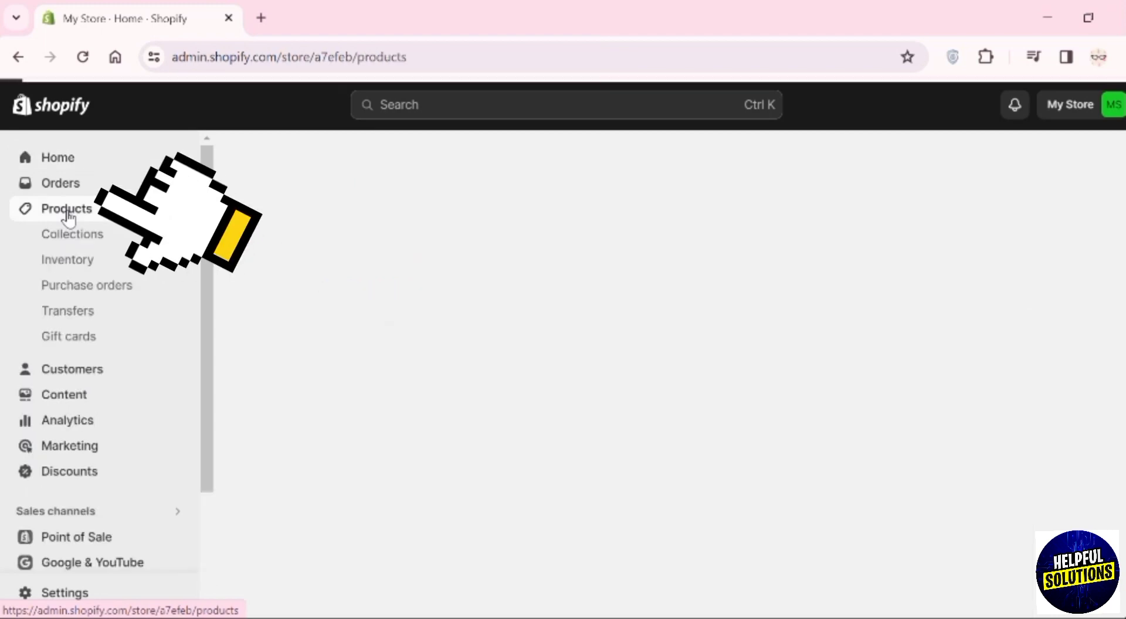
left_click(66, 209)
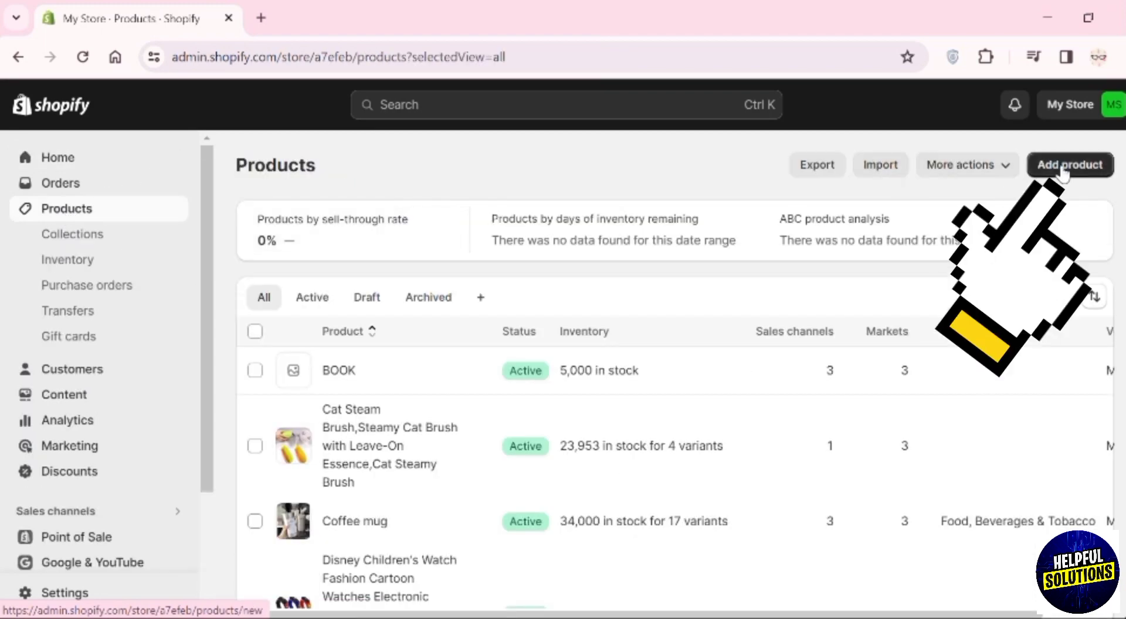
- Start a new product titled Perfume and upload the perfume photo as its image
left_click(1069, 165)
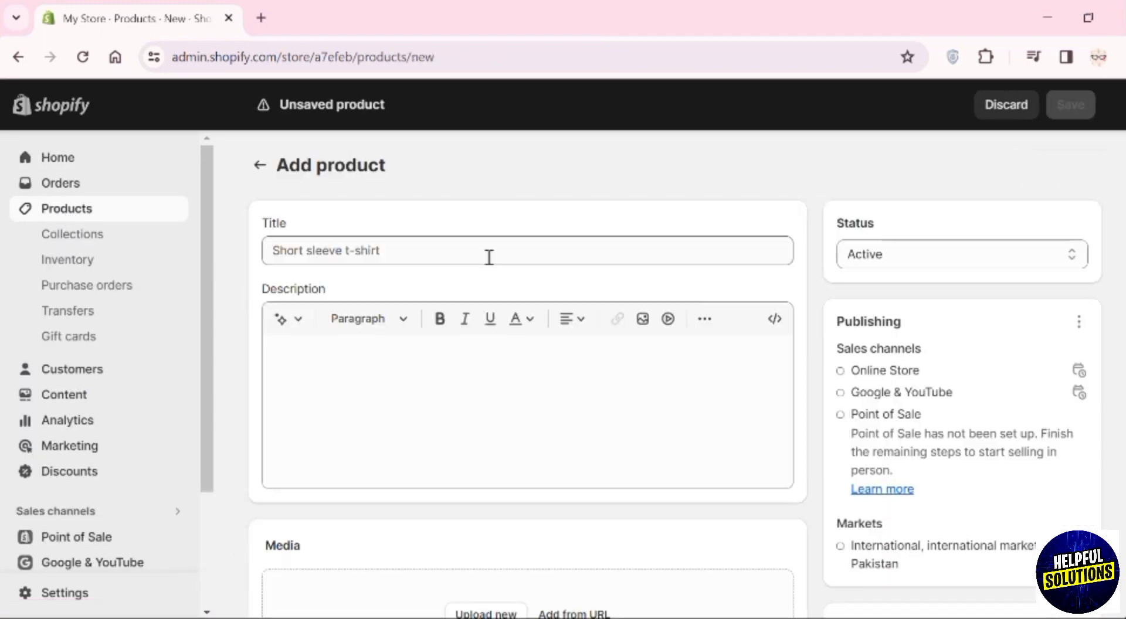
left_click(488, 251)
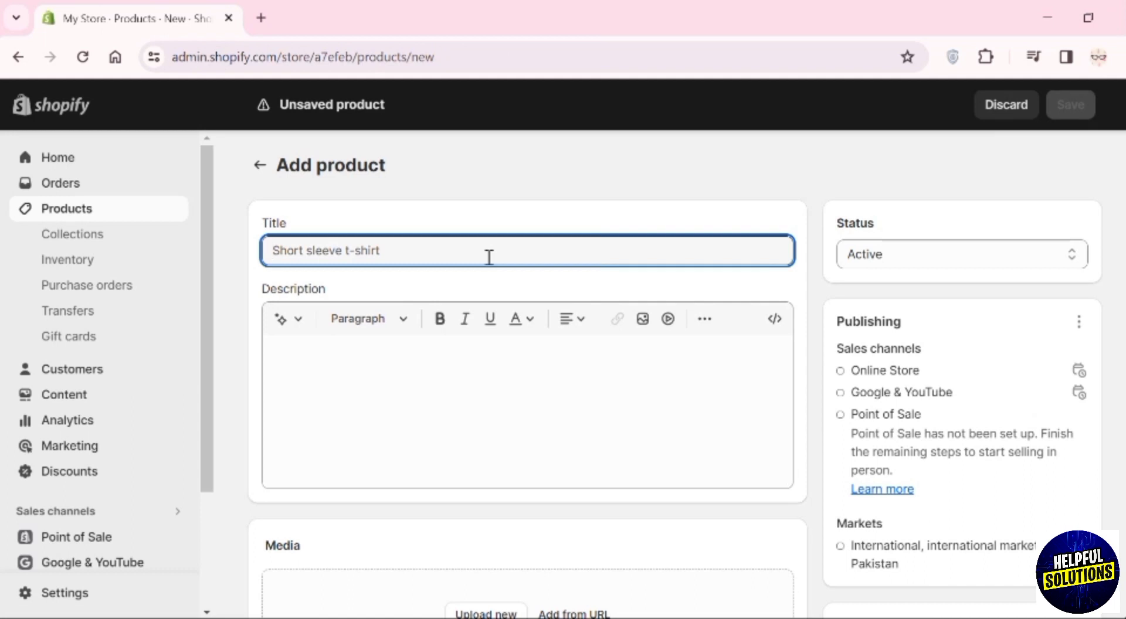
left_click(524, 352)
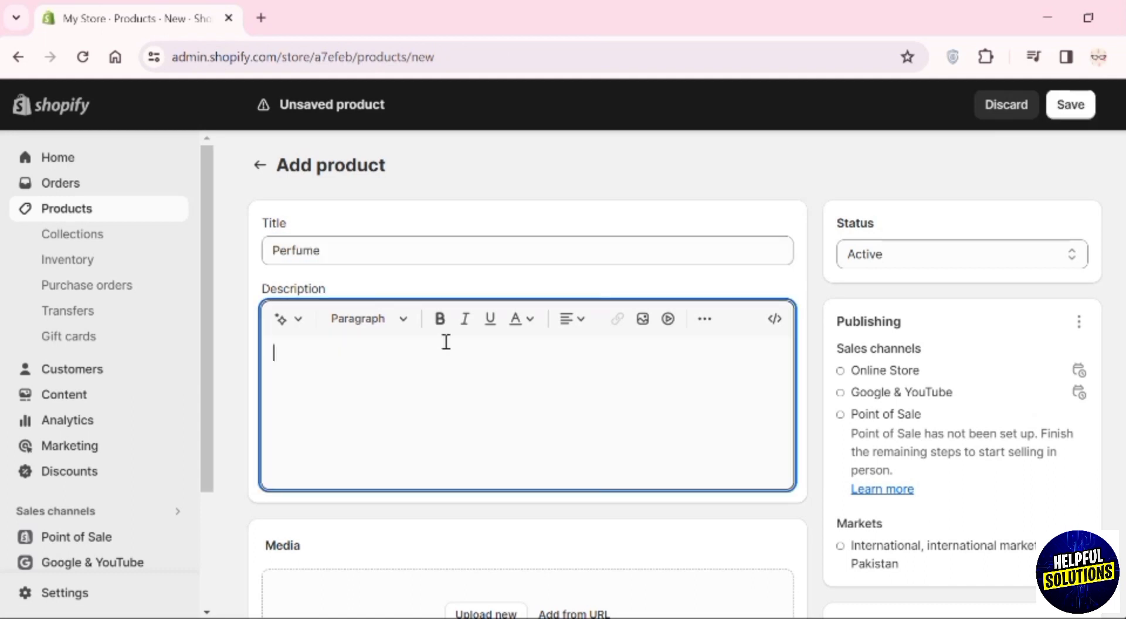
scroll("down", 3)
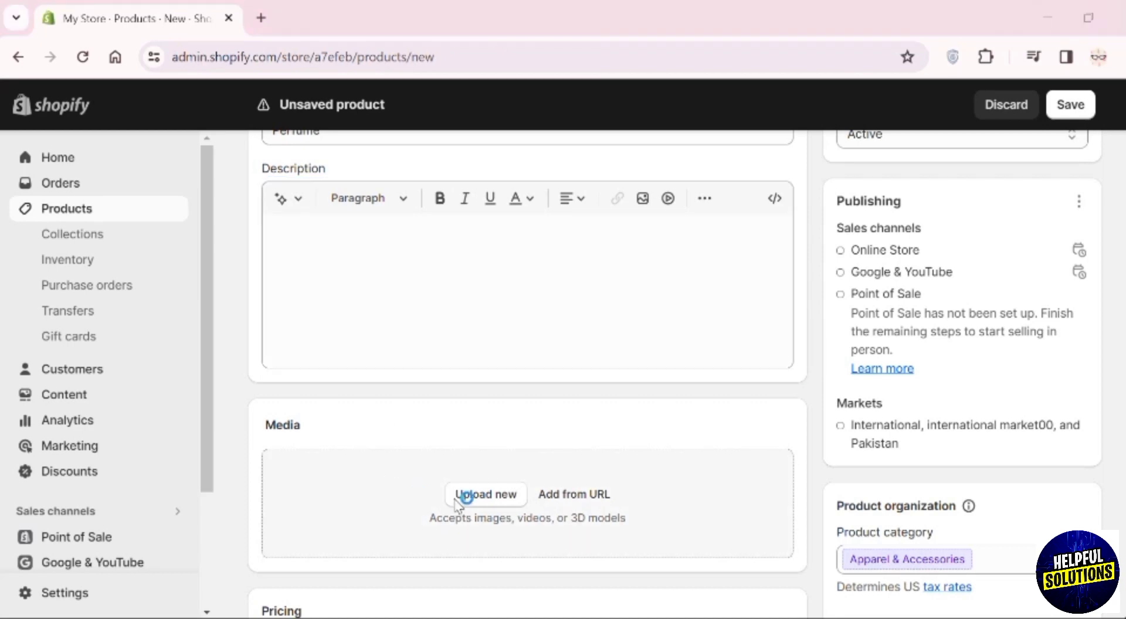
left_click(486, 493)
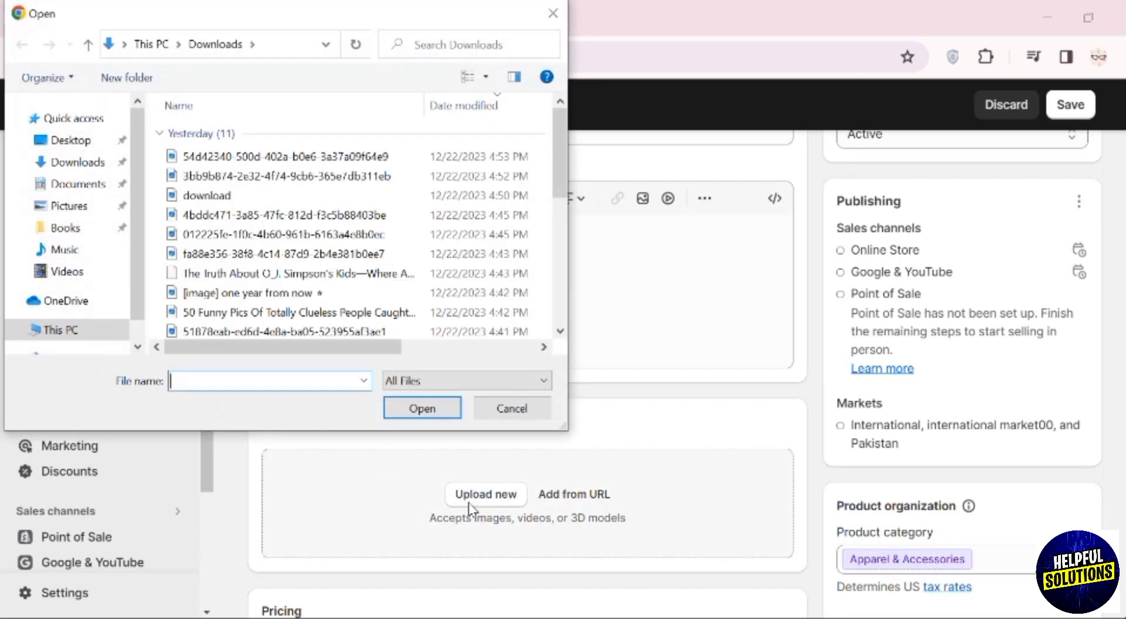
left_click(421, 408)
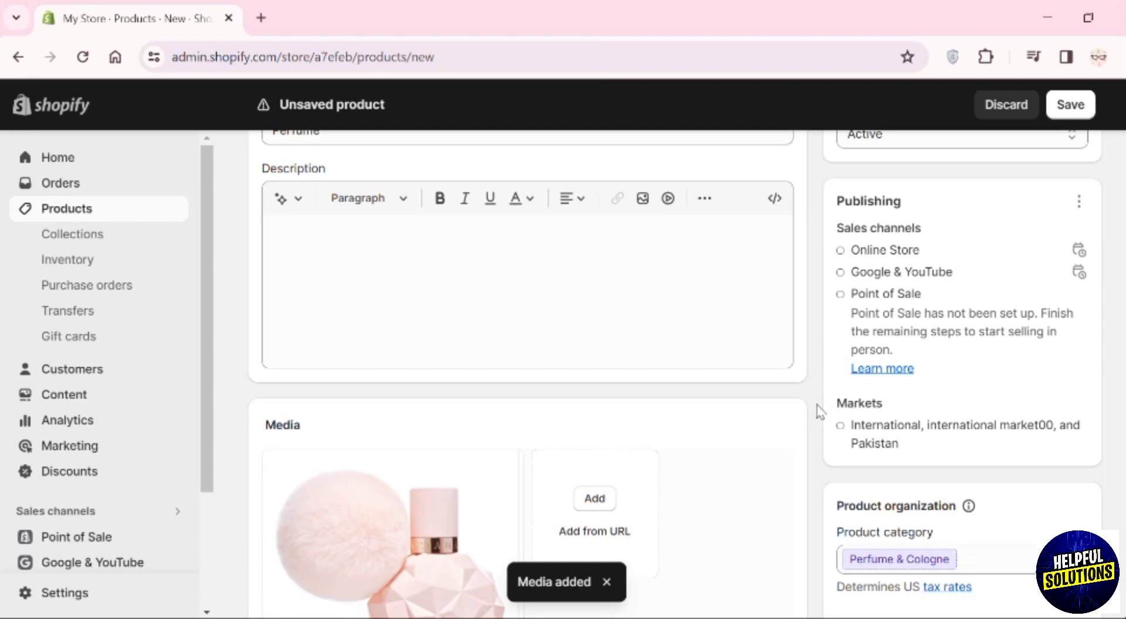
- Give Perfume a Rs 7,000.00 price, warehouse stock quantity and the New Arrivals tag
scroll("down", 3)
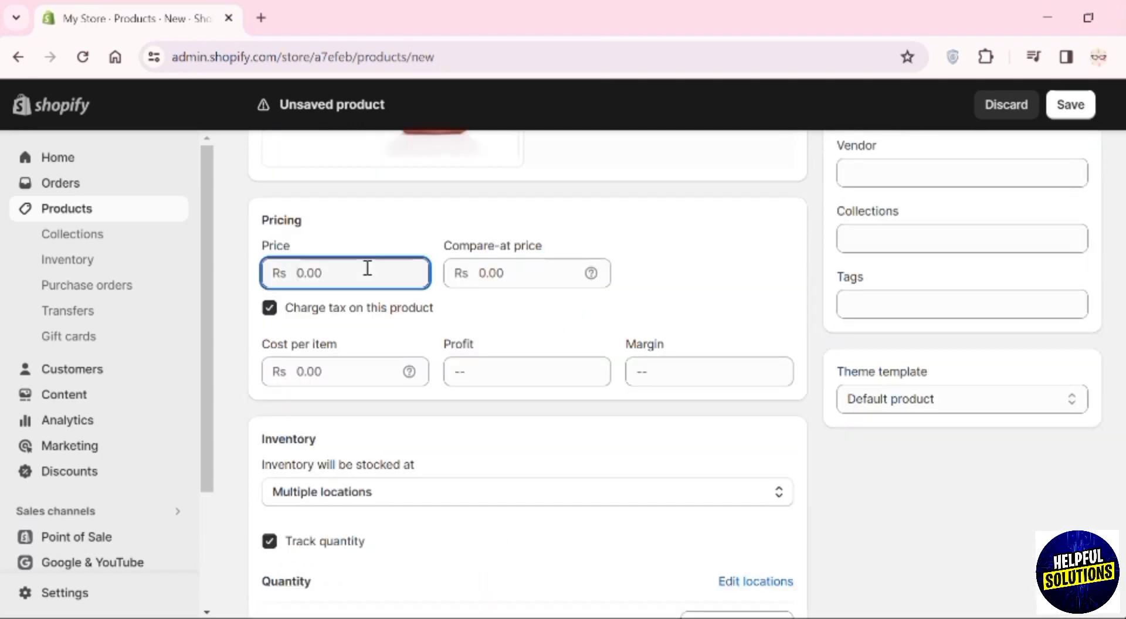
scroll("down", 3)
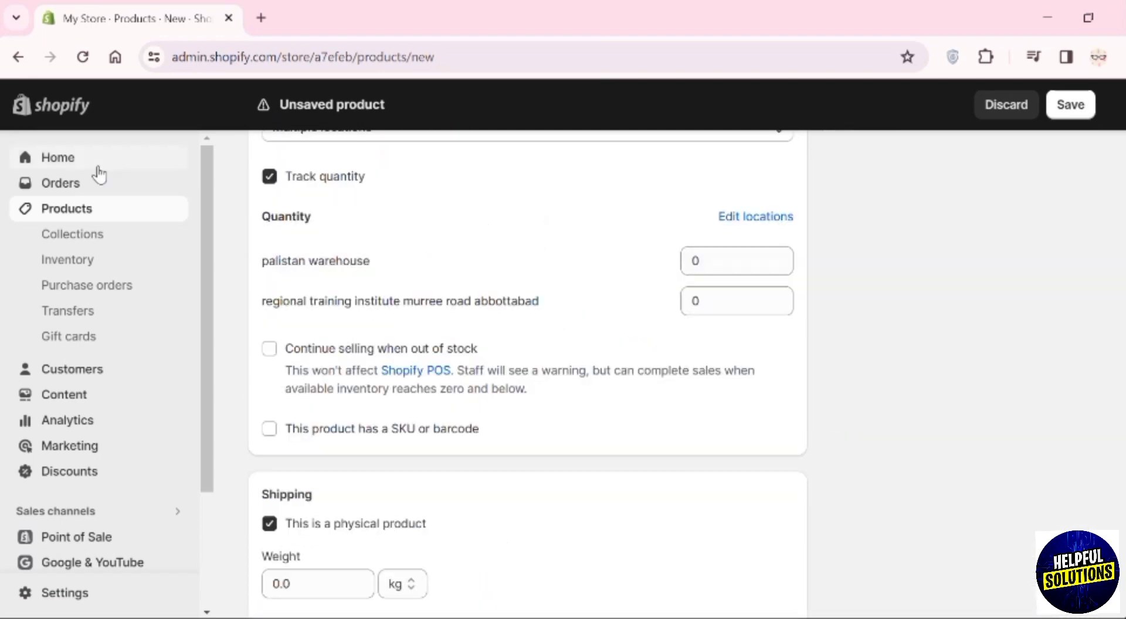
left_click(737, 260)
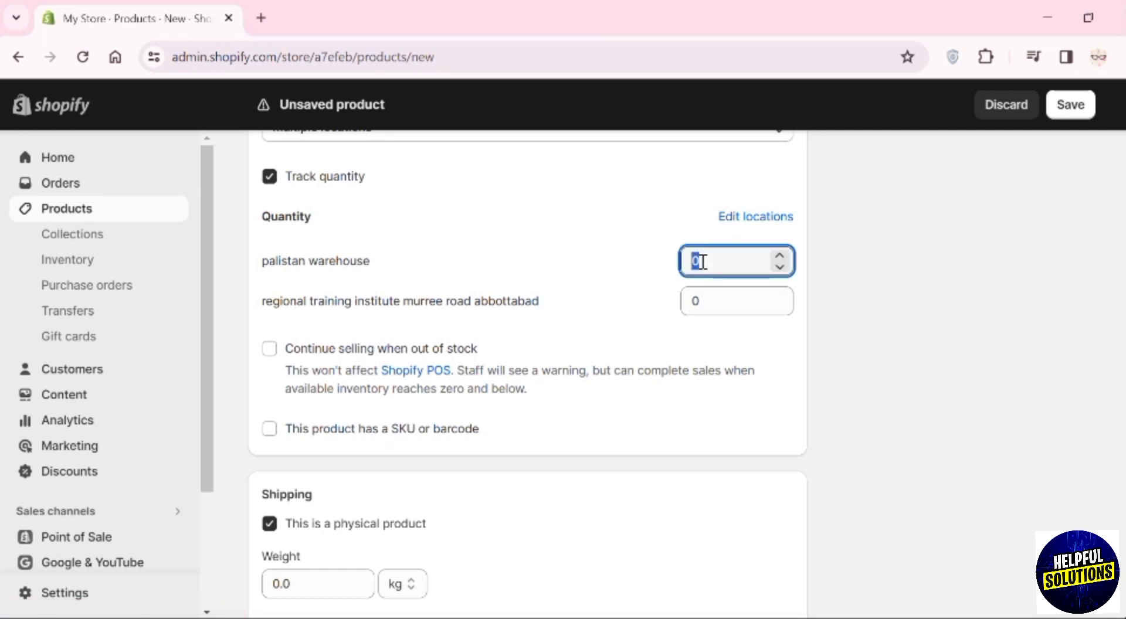
scroll("down", 3)
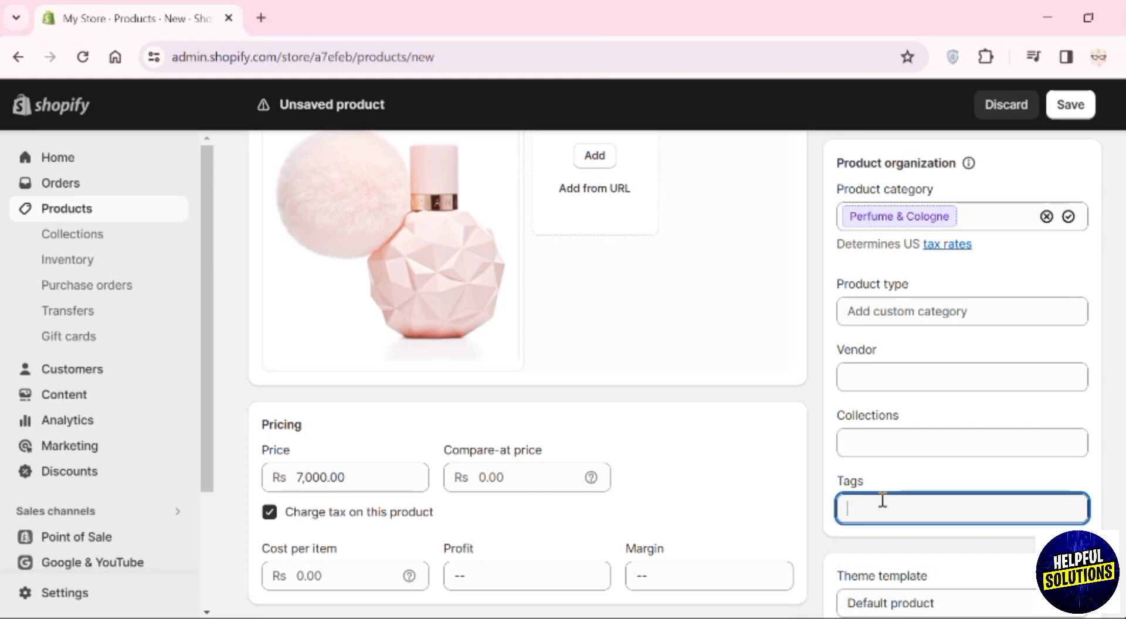
type("New Arrivals")
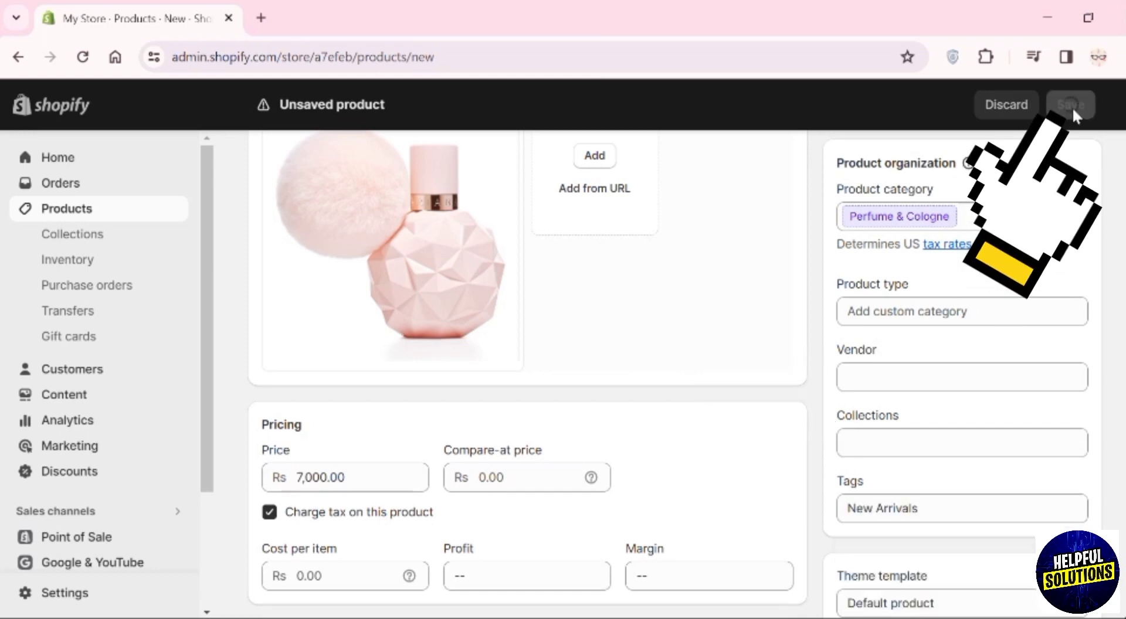
- Save Perfume, then duplicate it as Bag including inventory quantities
left_click(1069, 104)
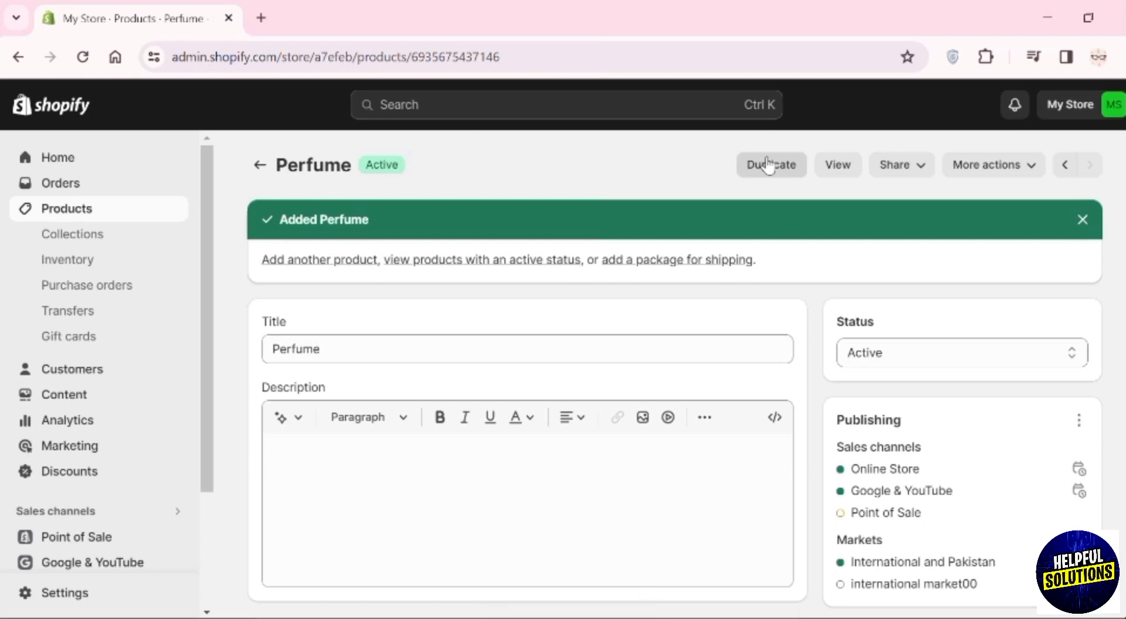
left_click(770, 164)
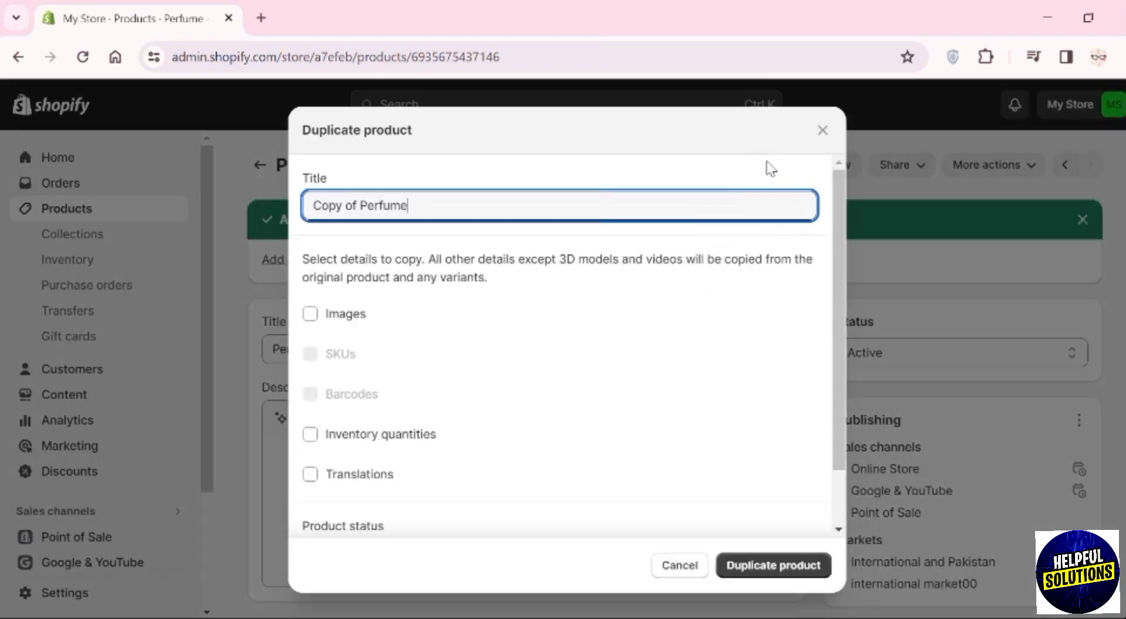
key("Backspace")
type("Bag")
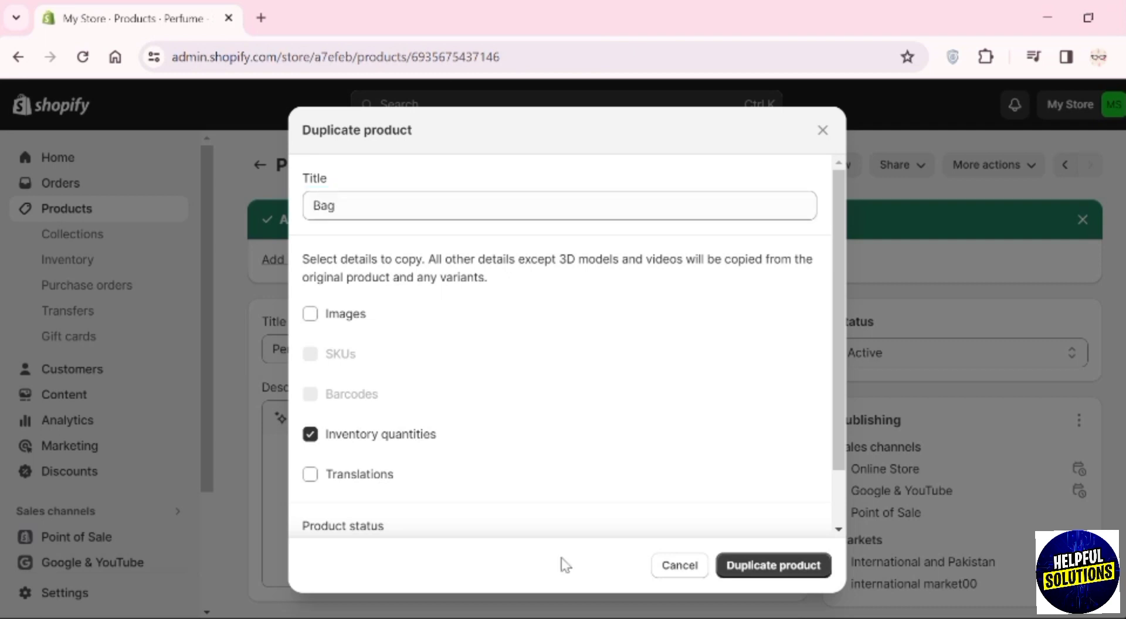
left_click(772, 565)
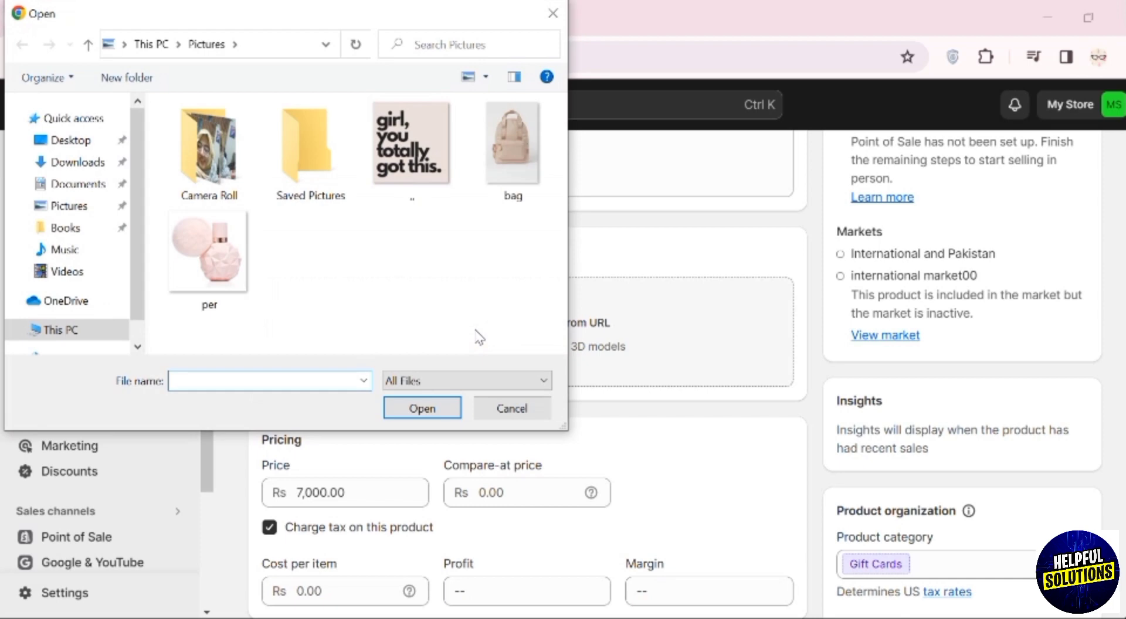
- Replace the Bag draft's image with the bag photo
left_click(512, 408)
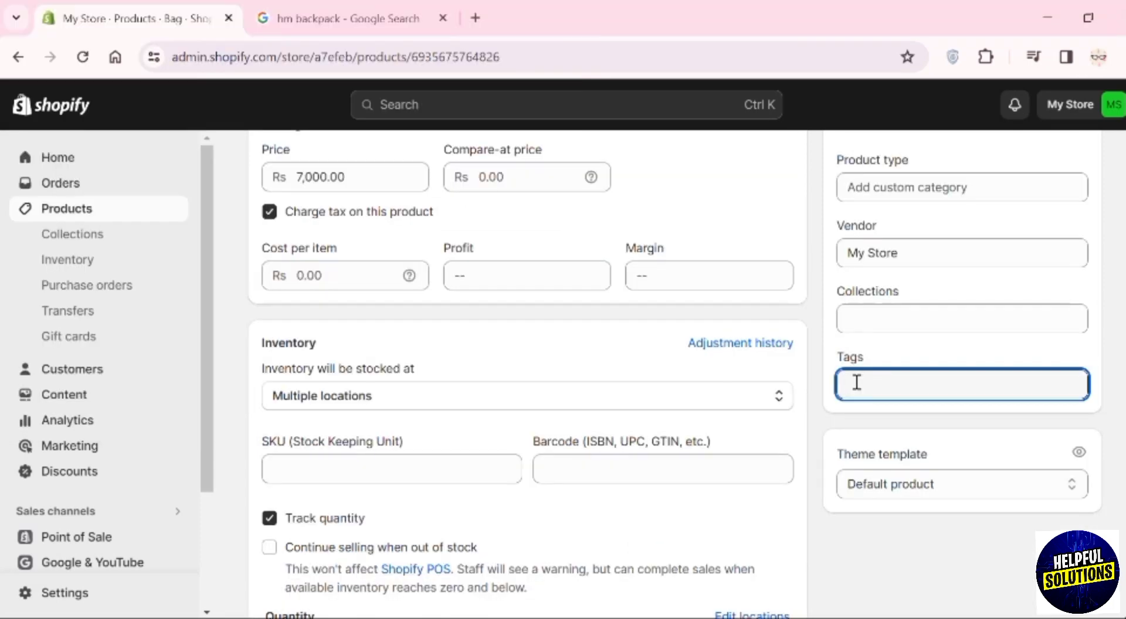
scroll("up", 3)
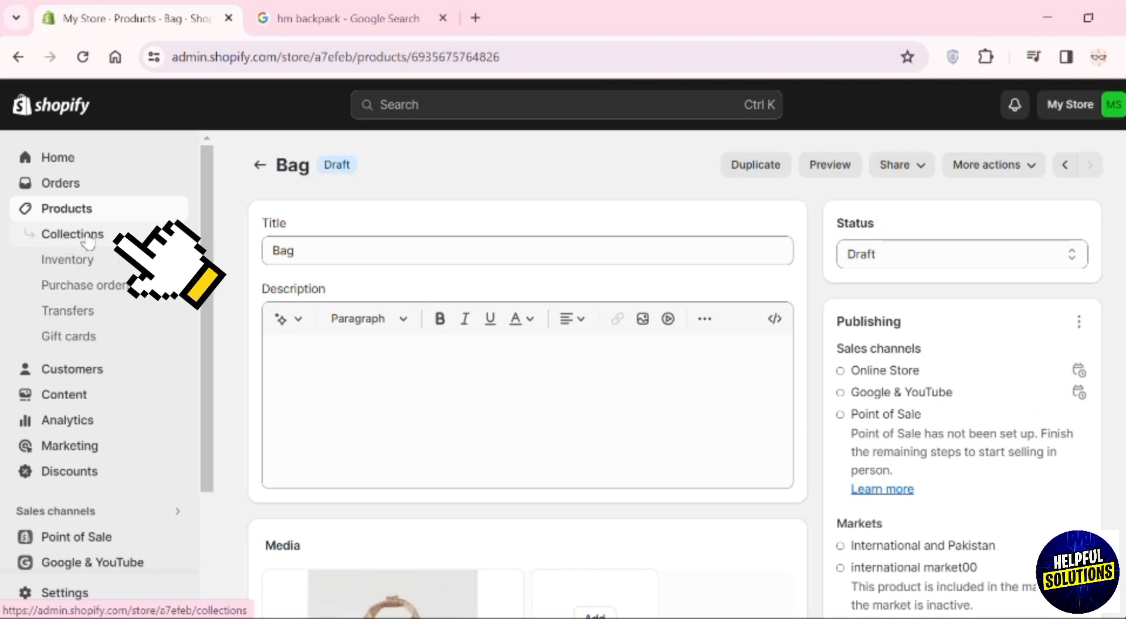
- Create a new collection titled New Arrivals from the Collections list
left_click(73, 234)
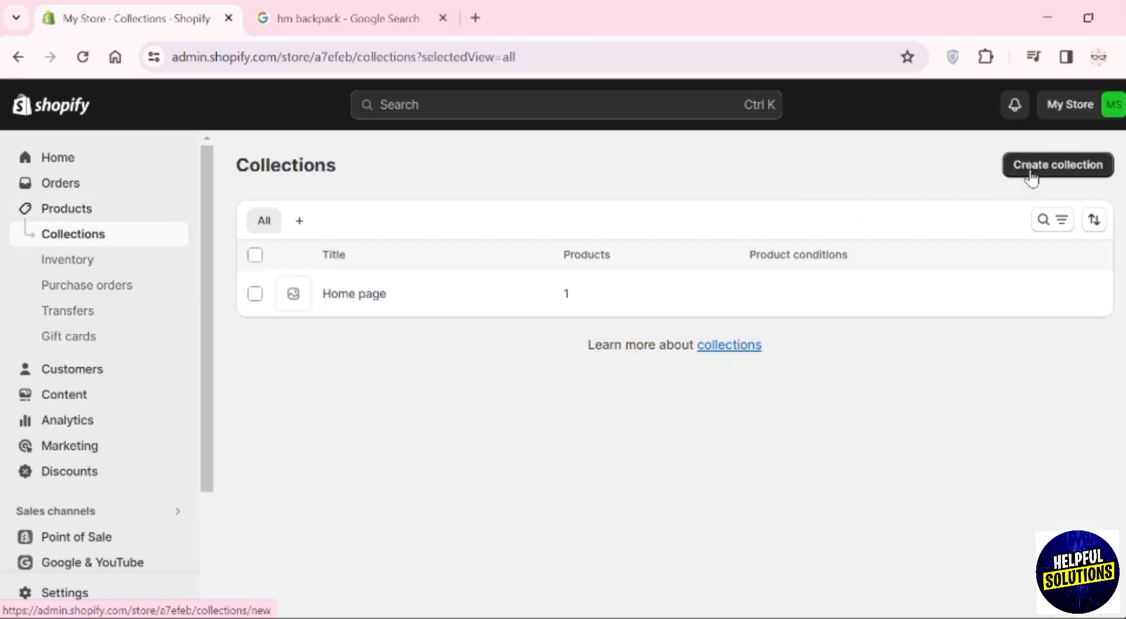
left_click(1056, 164)
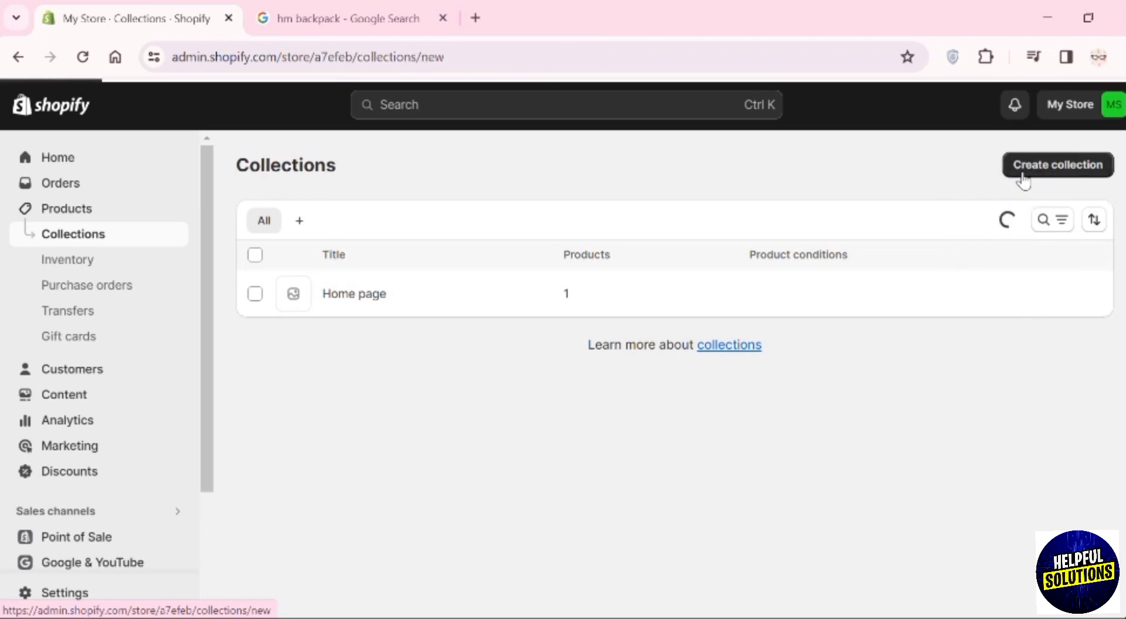
left_click(1057, 164)
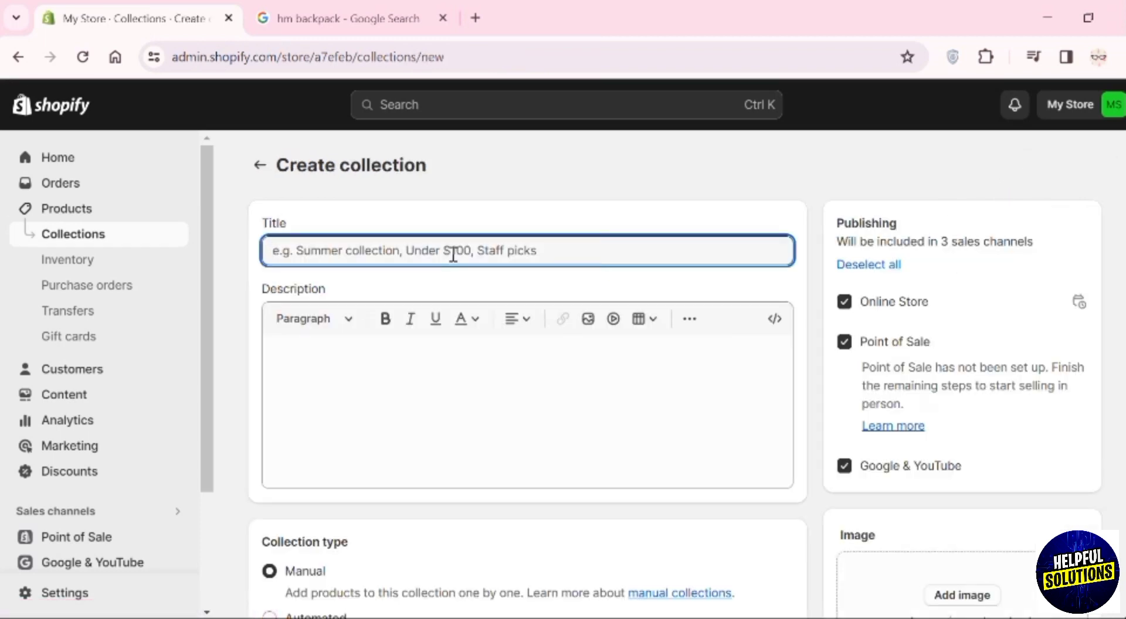
type("Nw")
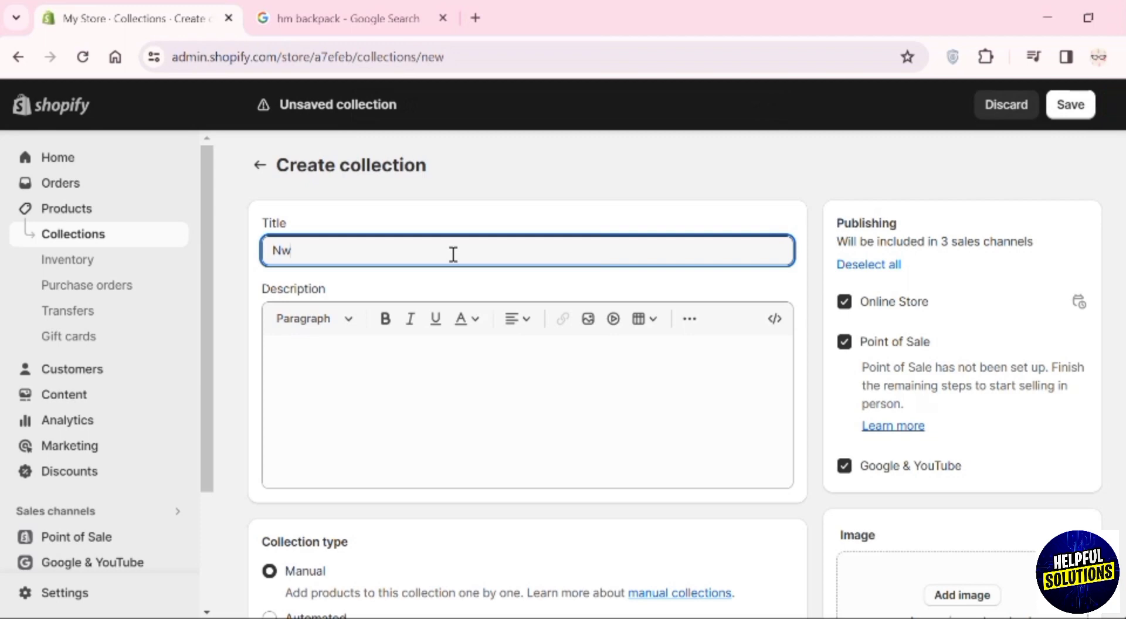
type("New Arrivals")
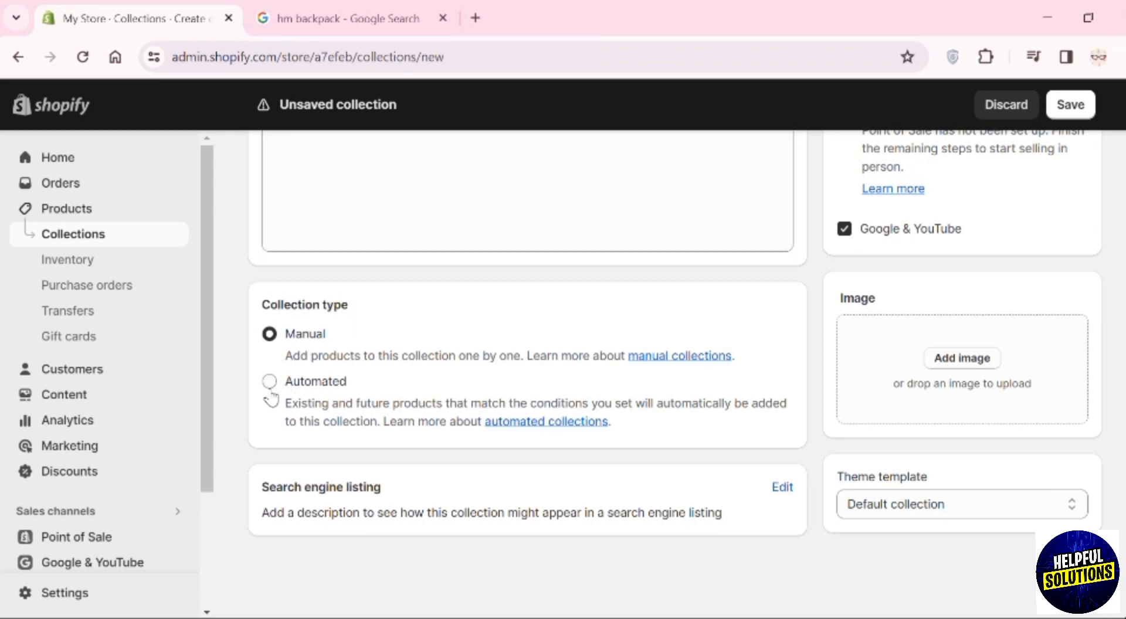
- Make it Automated with the condition Product tag is equal to New Arrivals
left_click(268, 381)
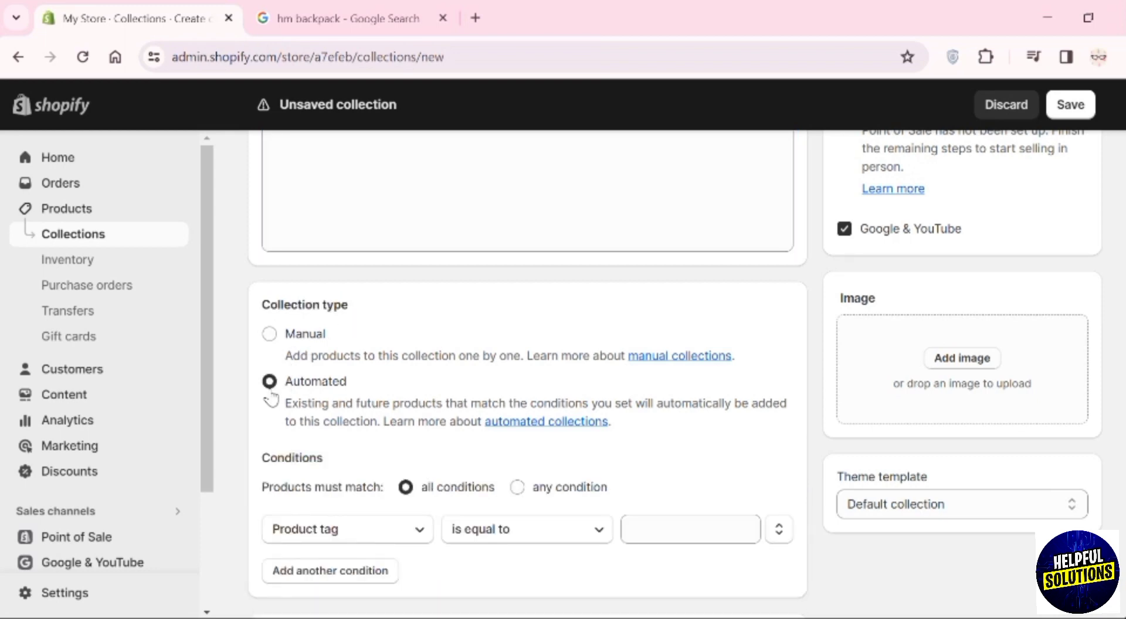
mouse_move(245, 445)
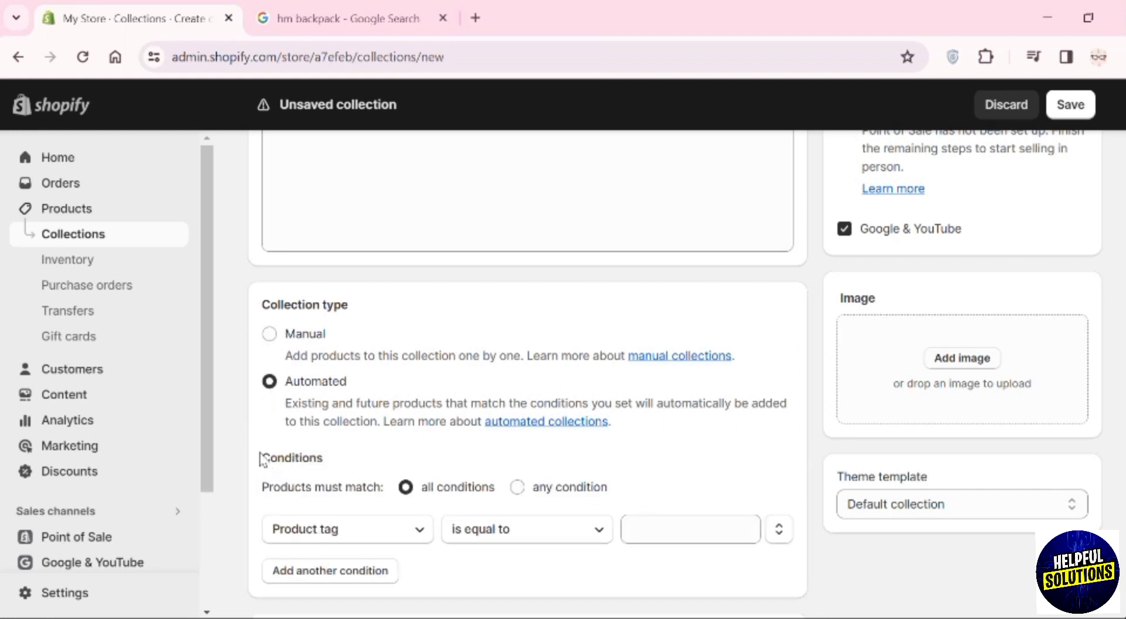
left_click_drag(261, 457, 323, 487)
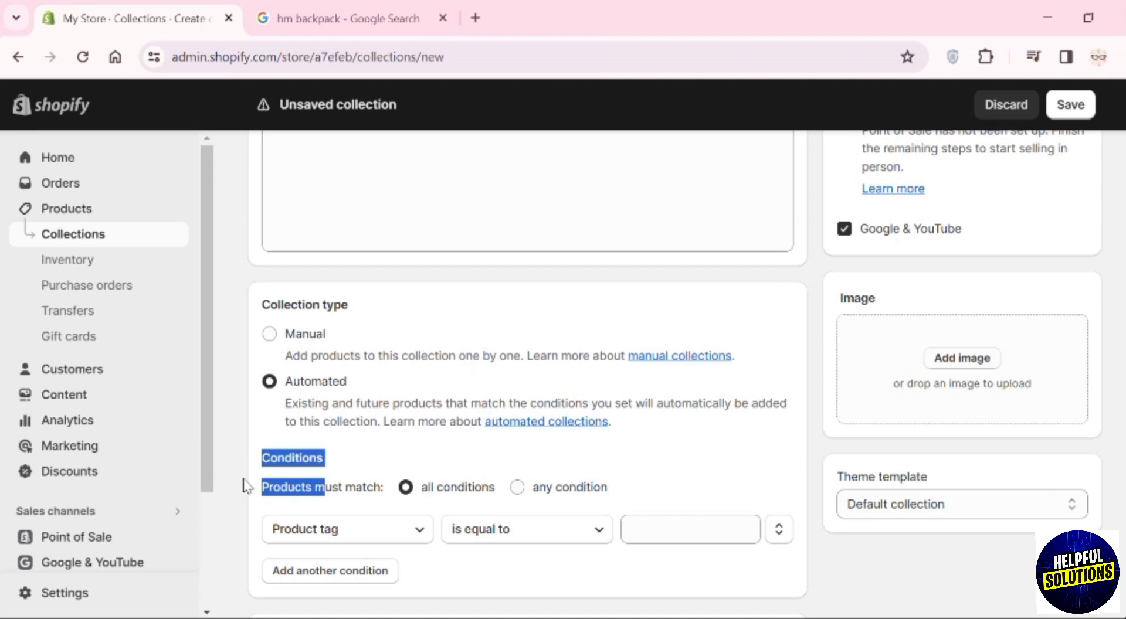
type("new")
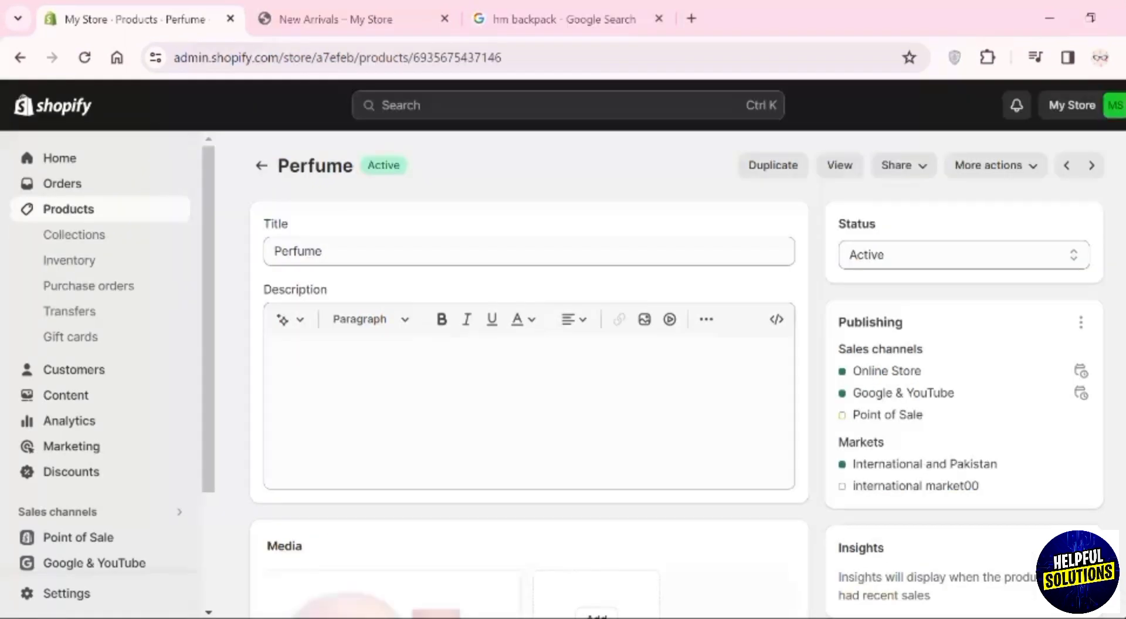
- Check Perfume's New Arrivals tag, then view the New Arrivals collection's two tagged products
scroll("down", 3)
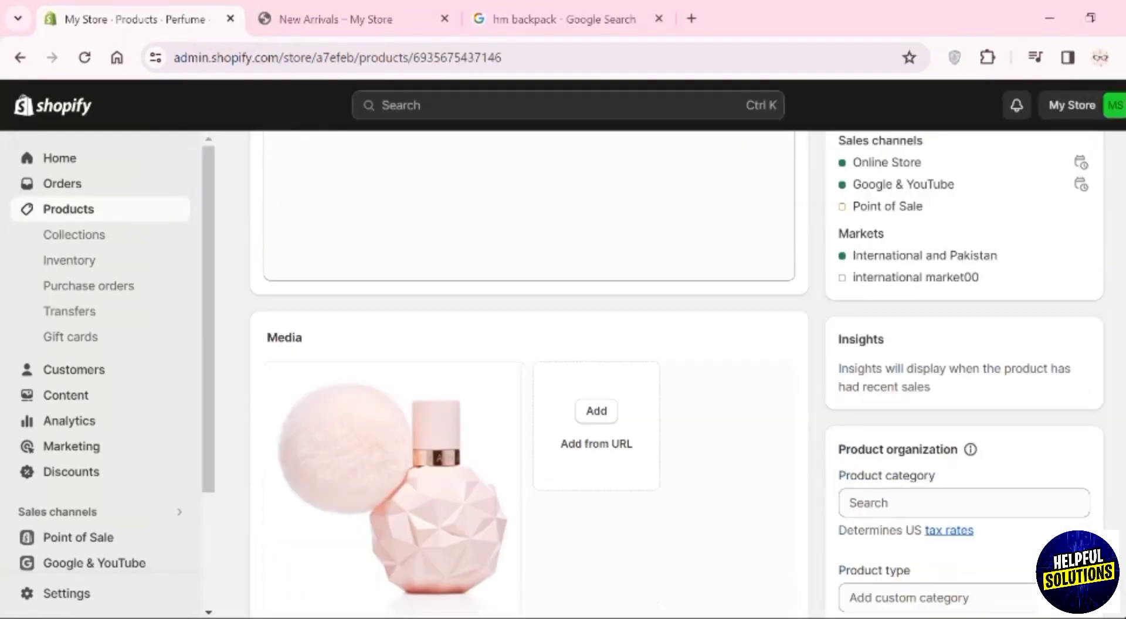
scroll("down", 3)
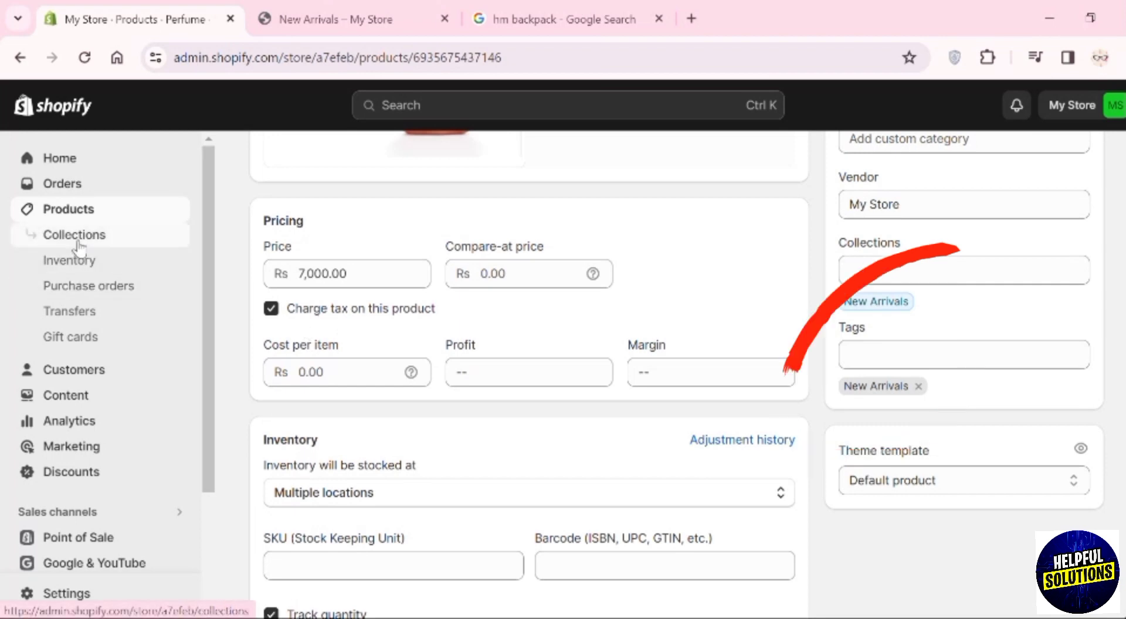
left_click(75, 235)
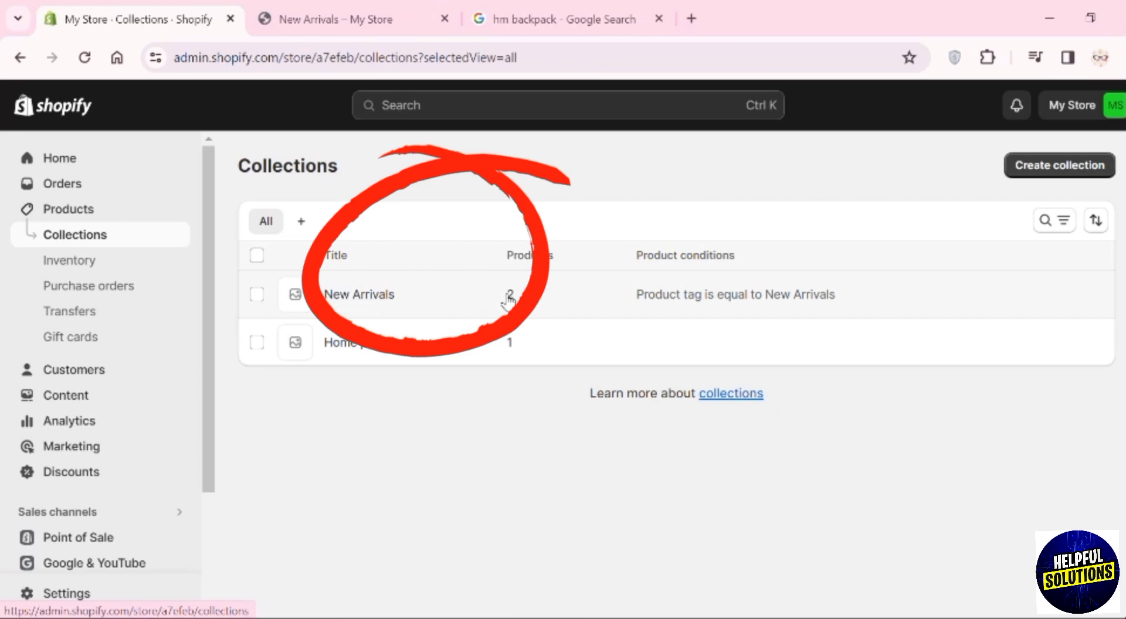
left_click(358, 294)
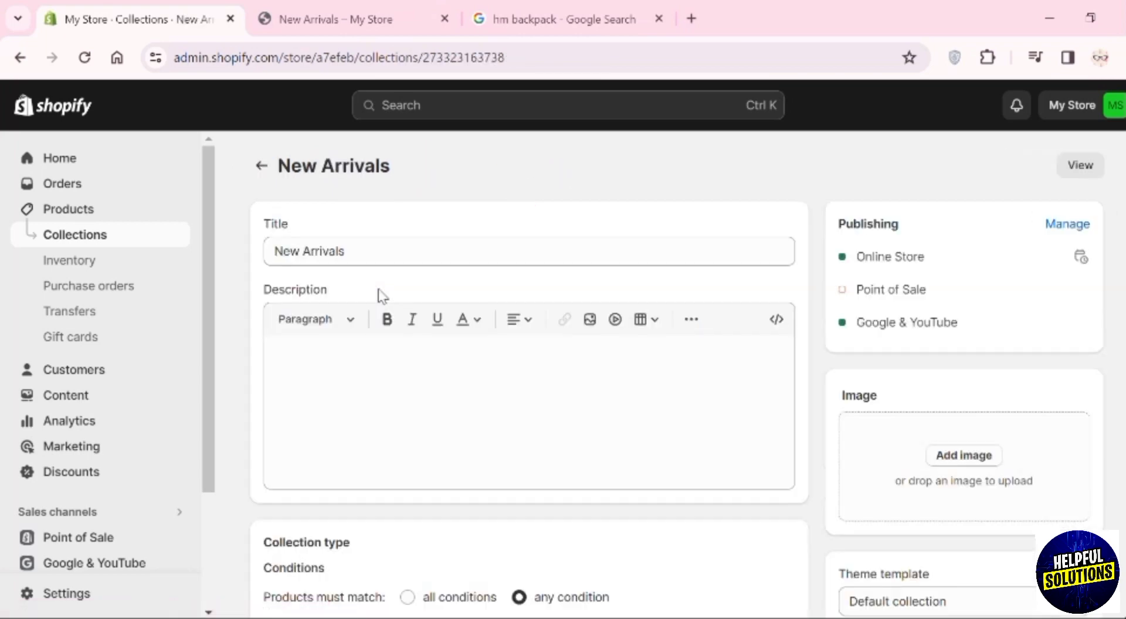
scroll("down", 3)
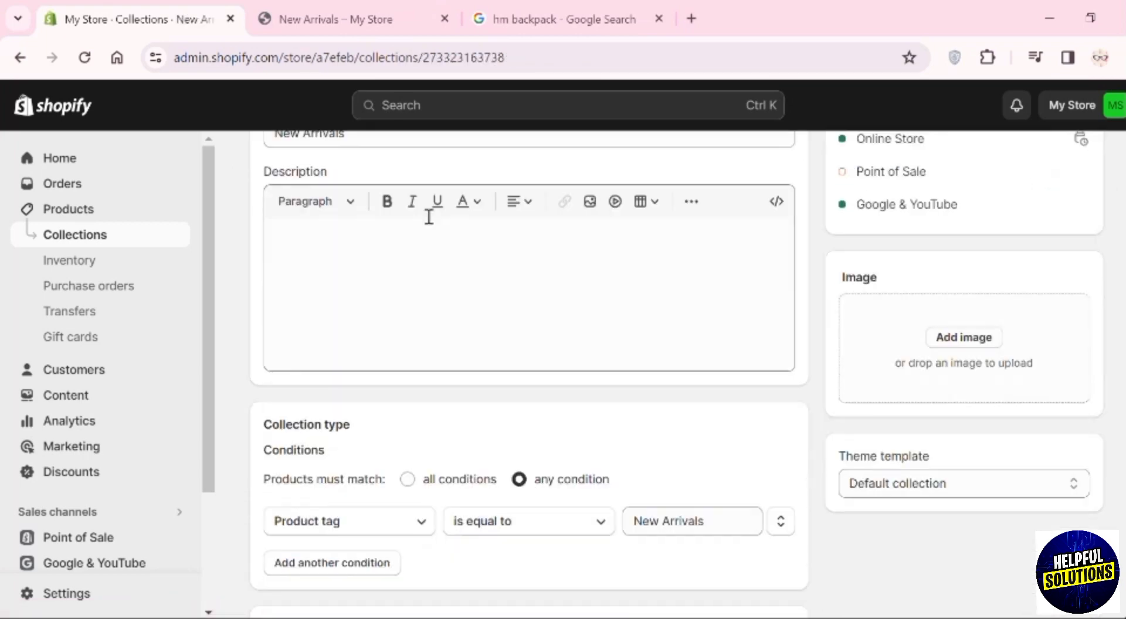
scroll("down", 3)
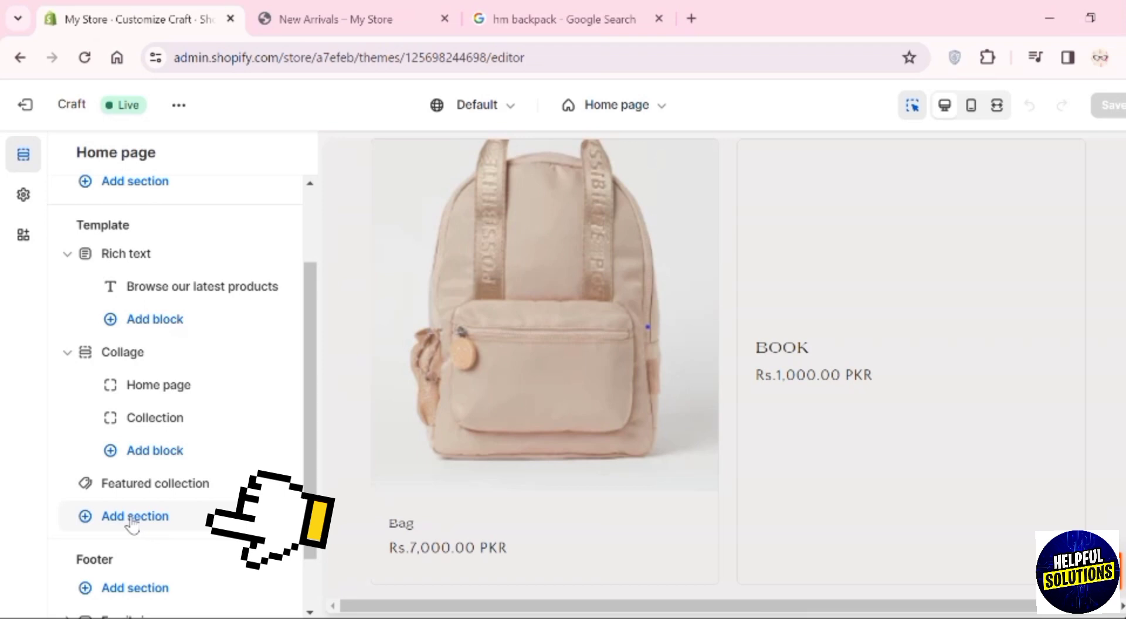
- Browse the Add section list, then select the home page's Featured collection section
left_click(133, 516)
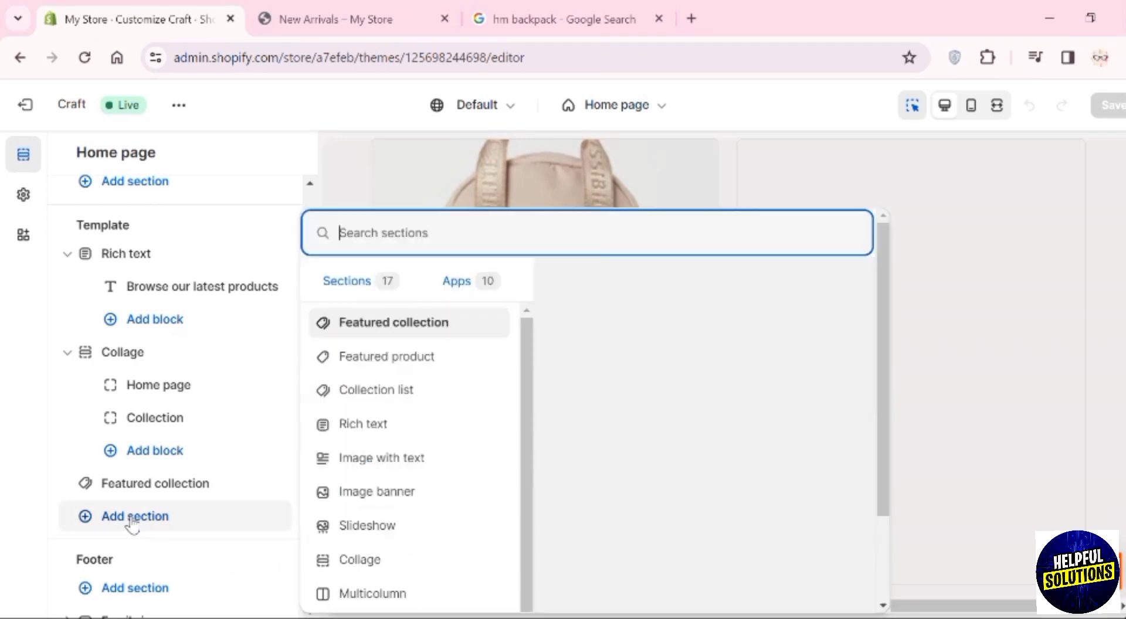
left_click(134, 515)
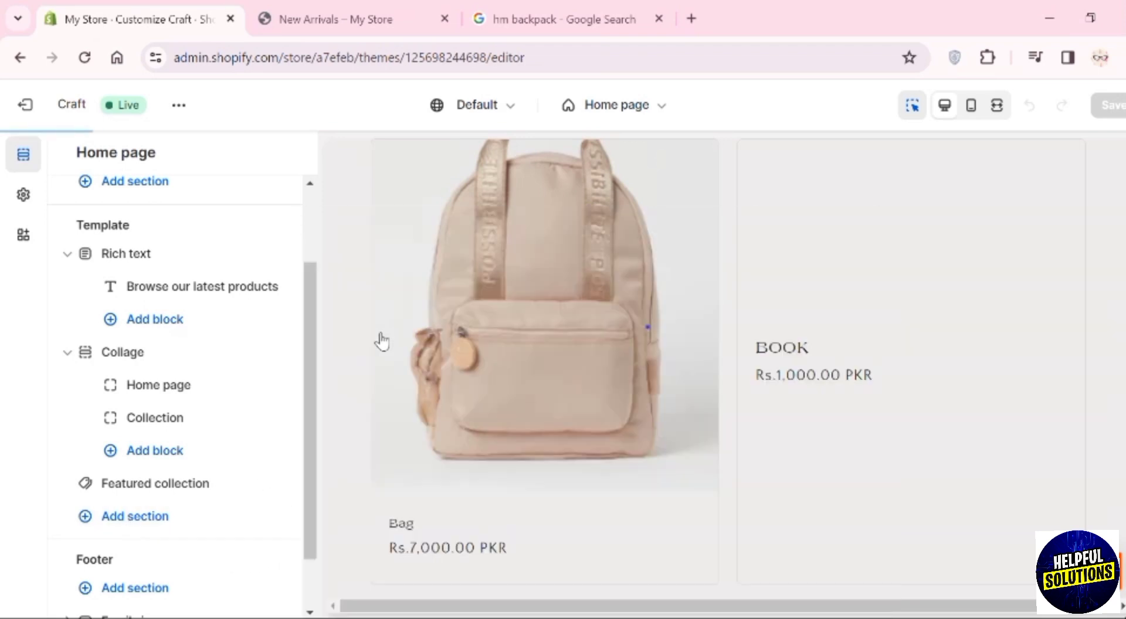
left_click(153, 483)
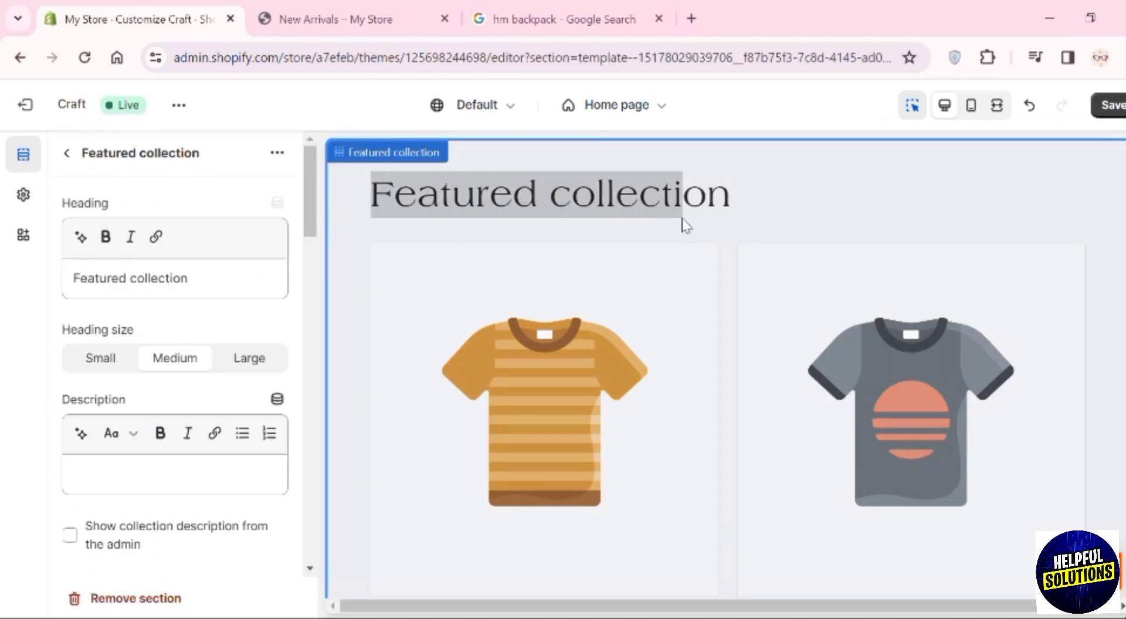
- Set heading New Arrivals, description 'new items just in', try Uppercase then keep Body style
left_click(175, 277)
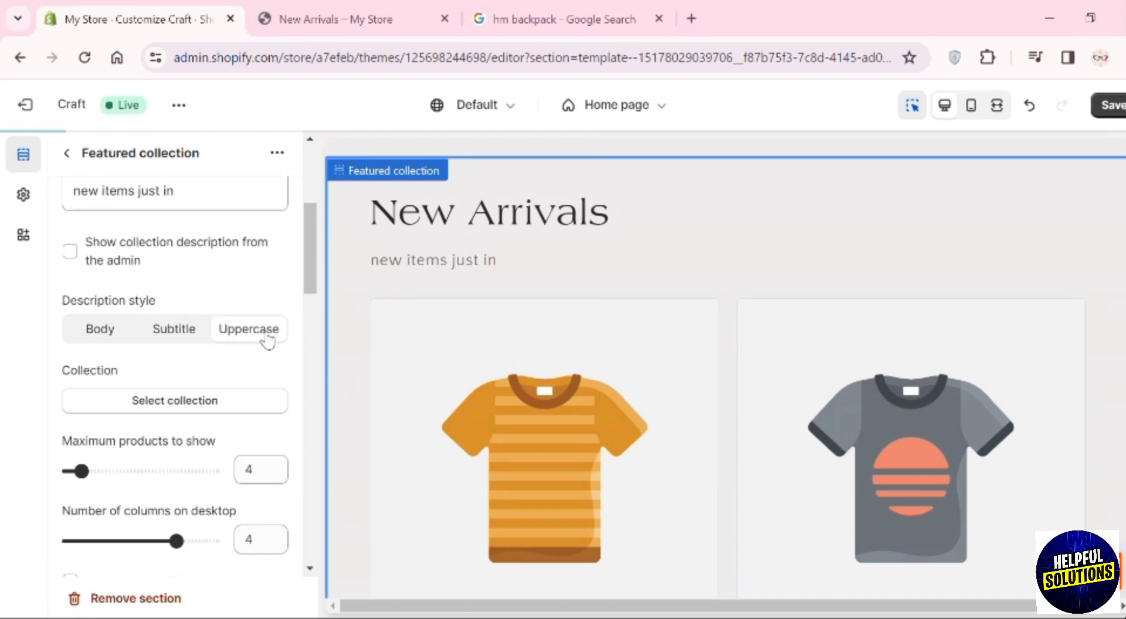
left_click(98, 329)
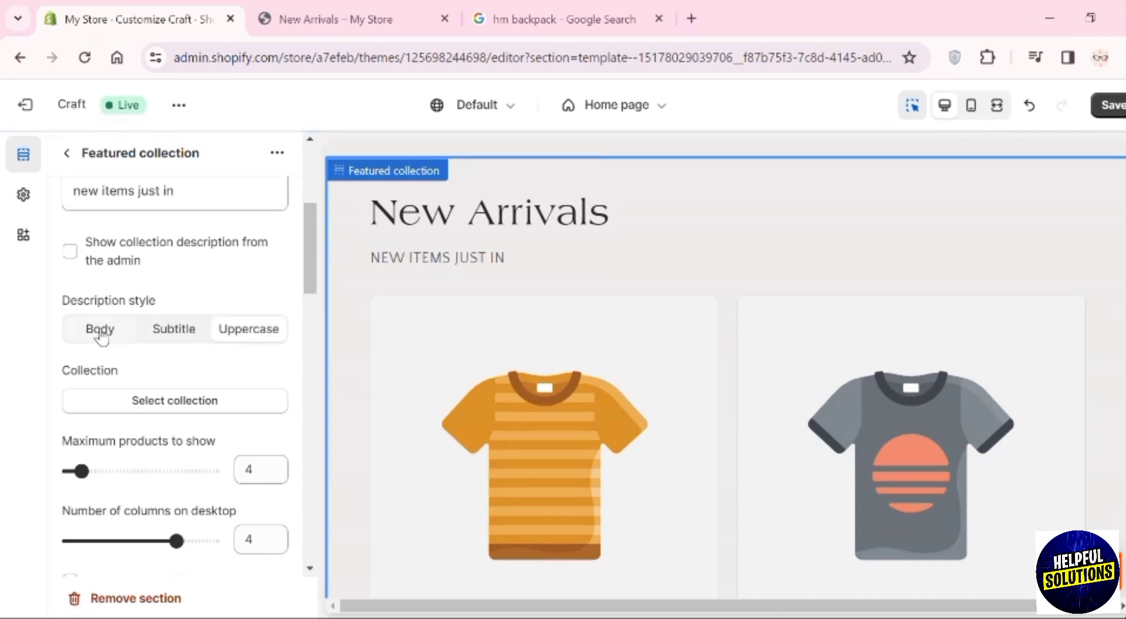
left_click(98, 328)
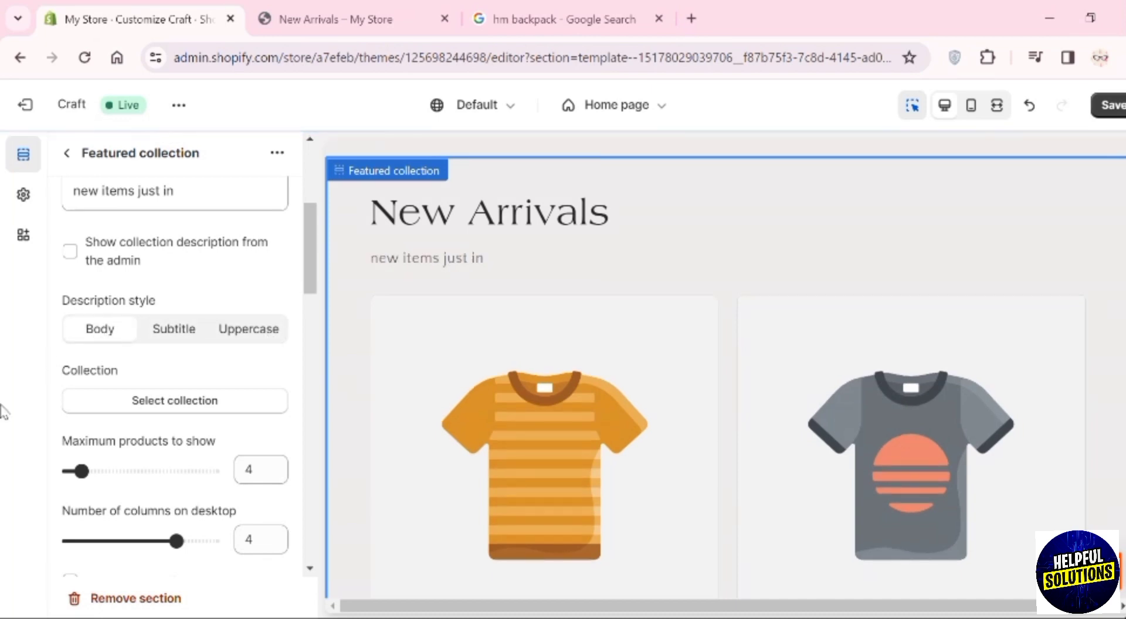
mouse_move(63, 375)
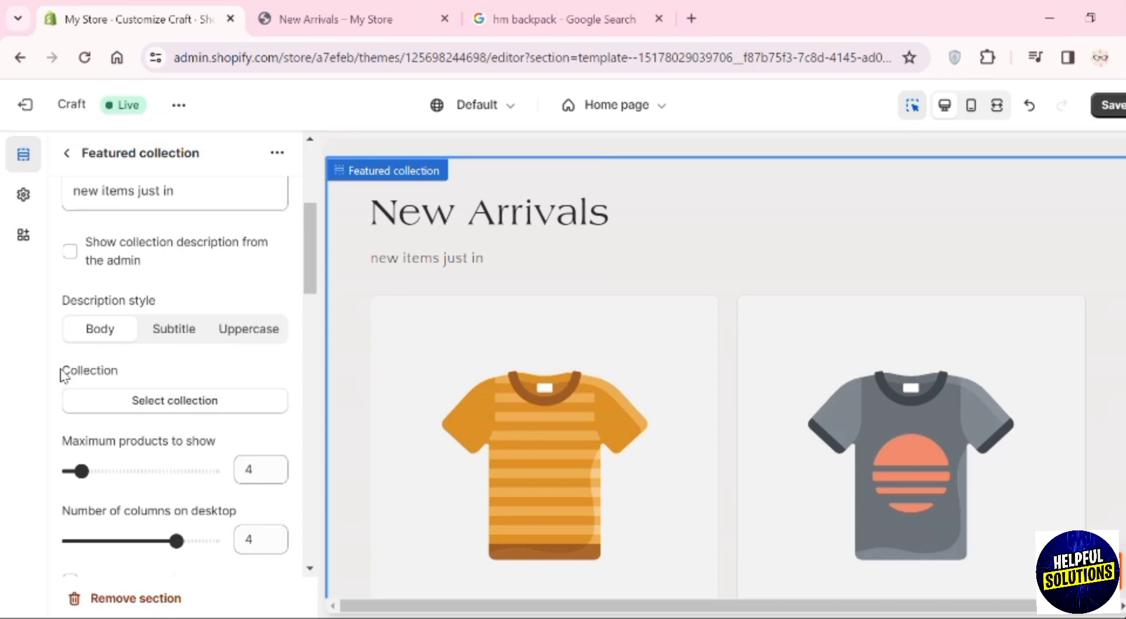
left_click(173, 400)
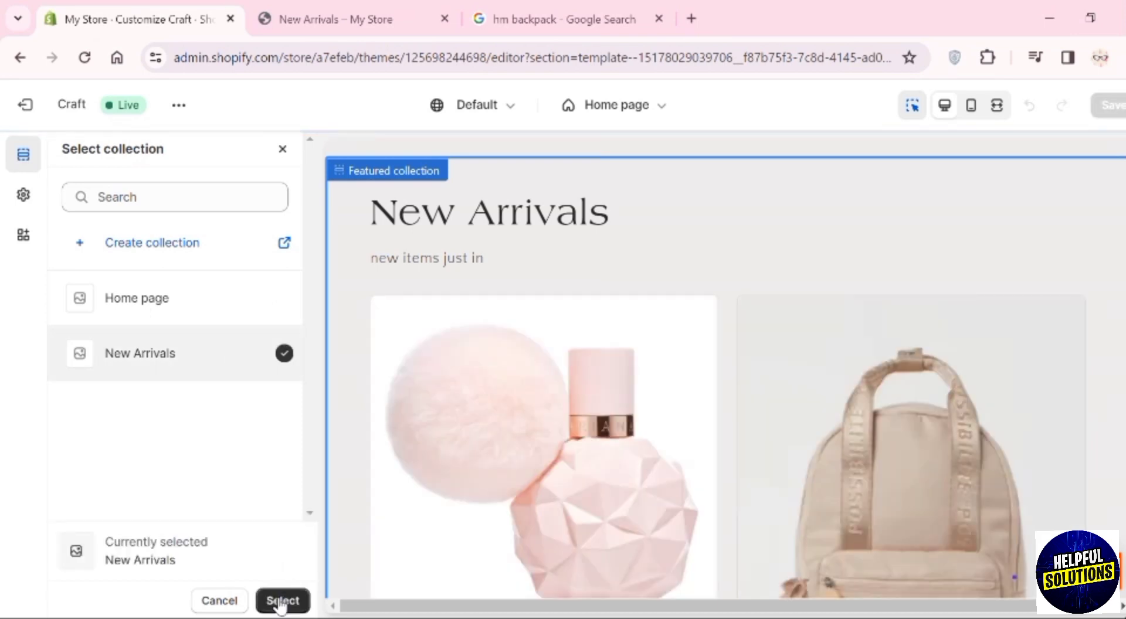
- Select New Arrivals as the section's collection so it shows the perfume and bag
left_click(282, 600)
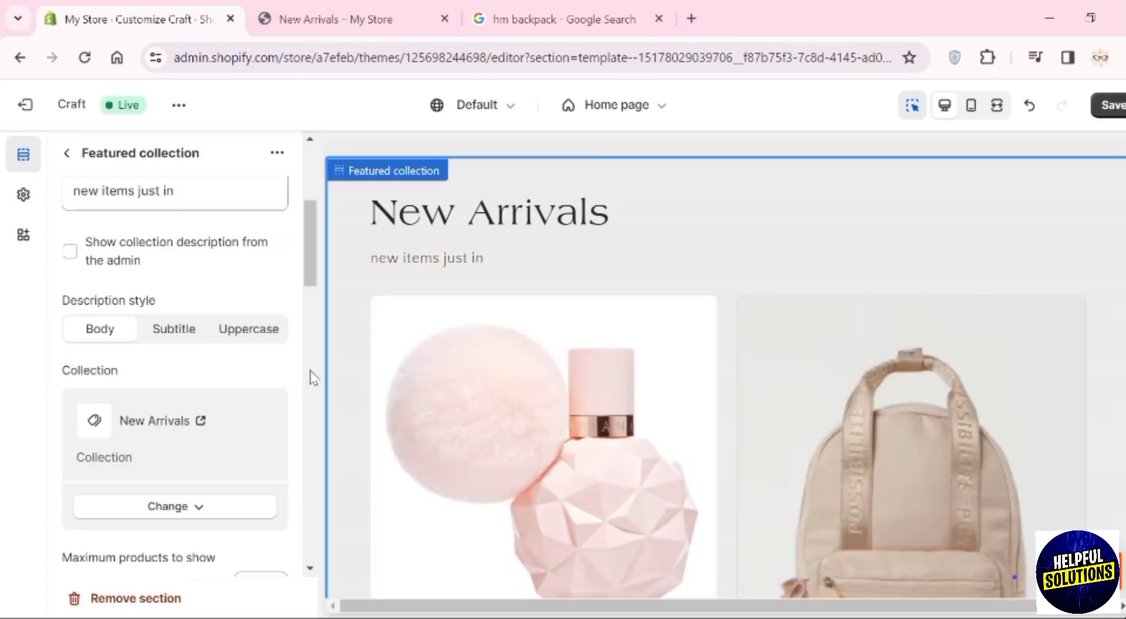
scroll("down", 3)
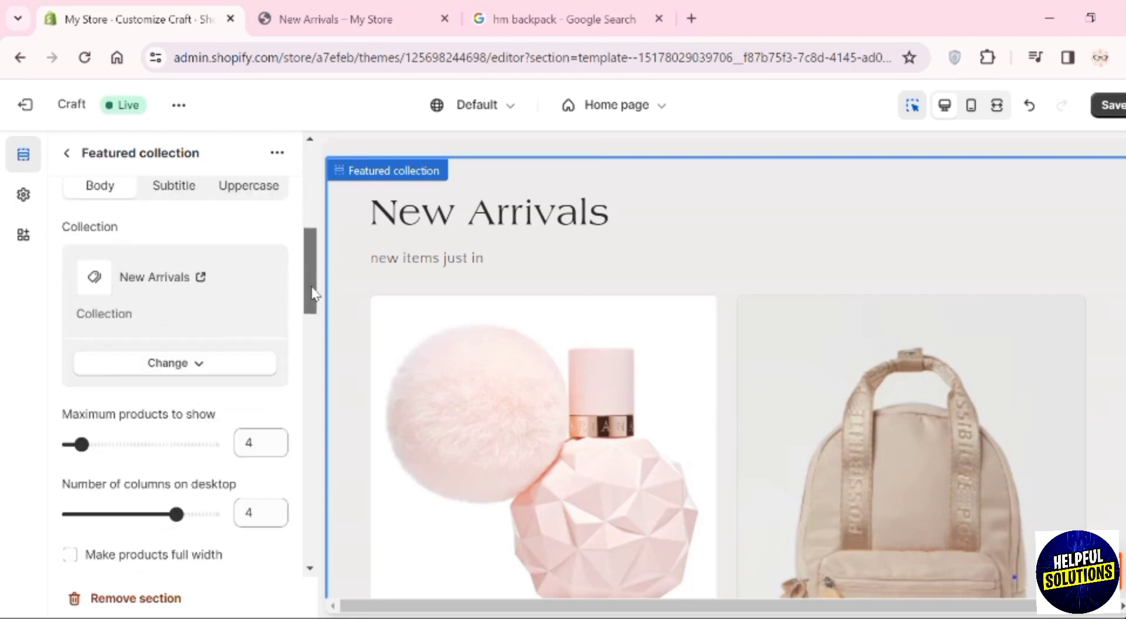
scroll("down", 3)
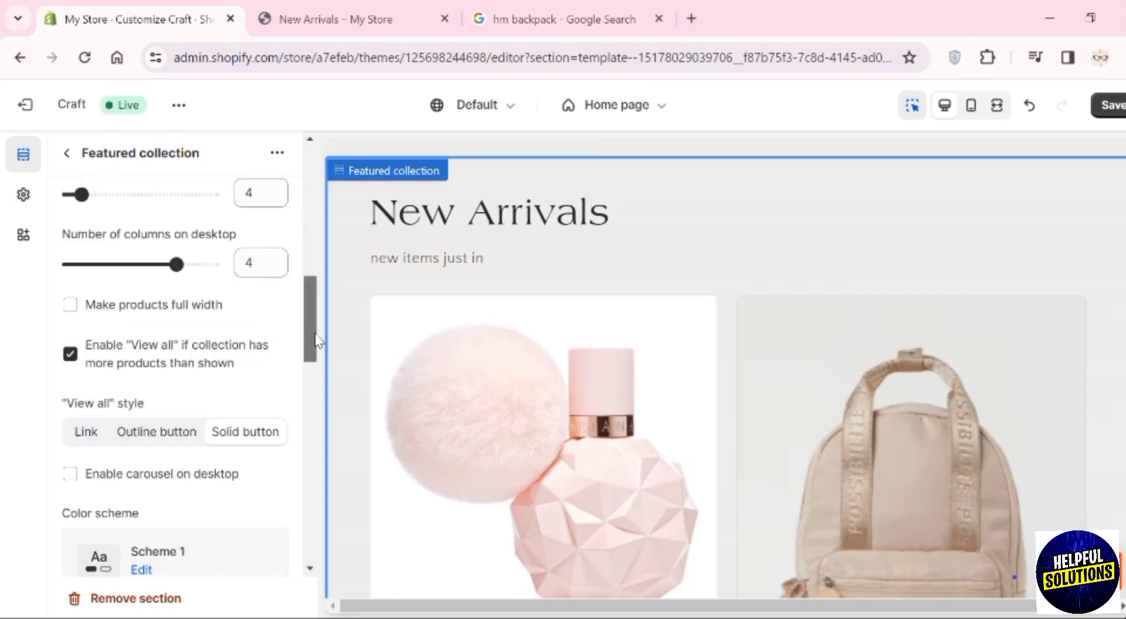